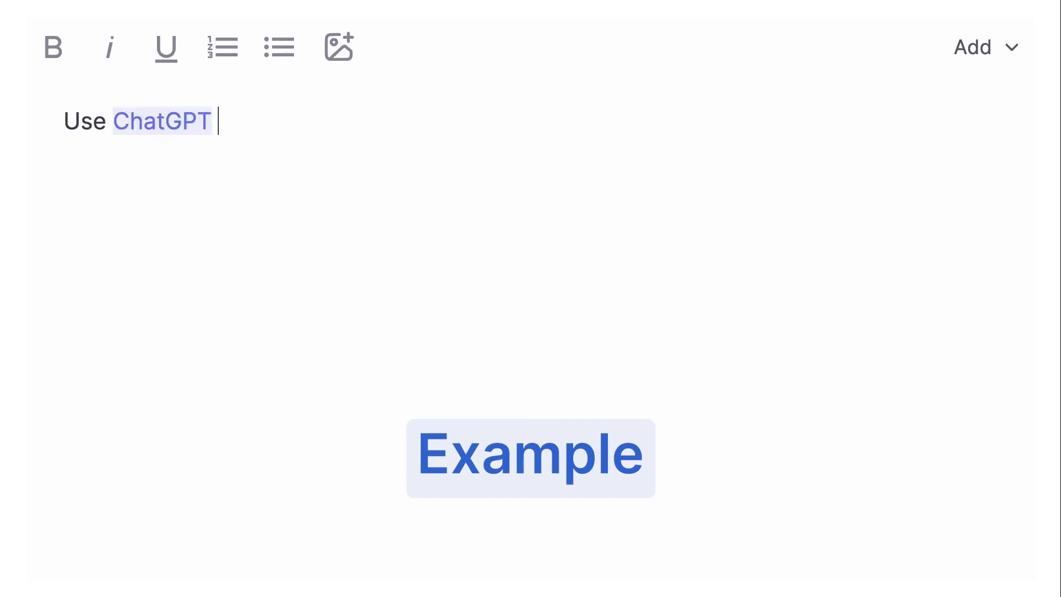
Step: Finish the spec 'to create an app that helps users develop a business plan' and generate the Business Planner AI app
type("to create an app that help")
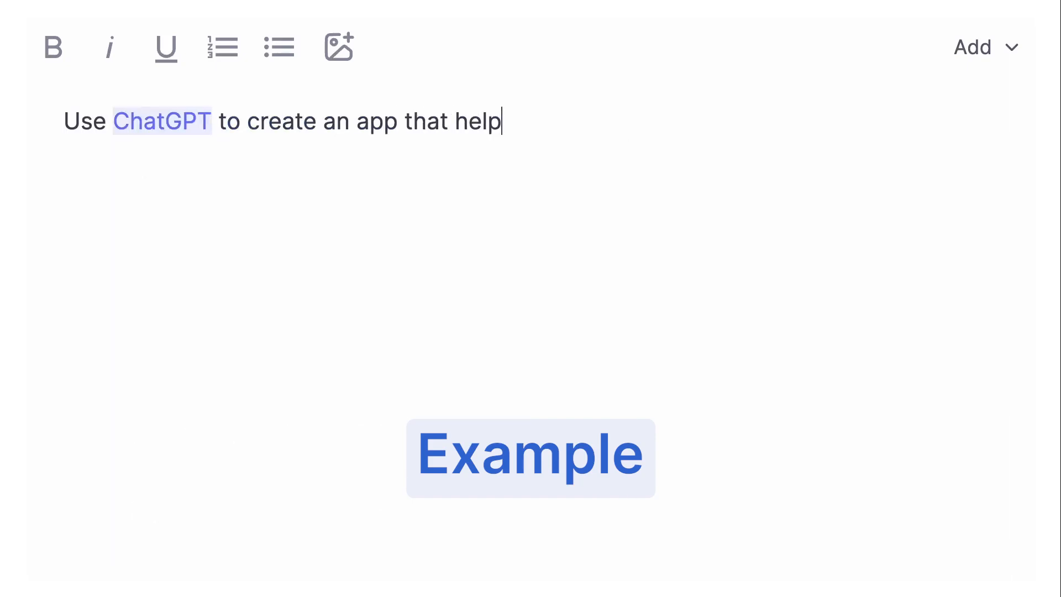
type("s users develop a business plan")
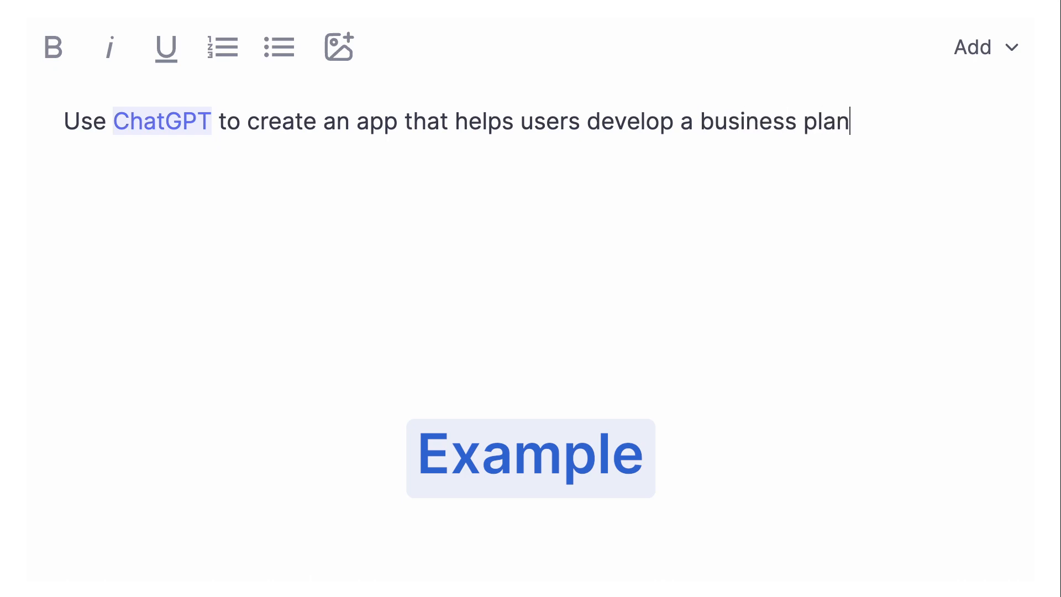
left_click(530, 457)
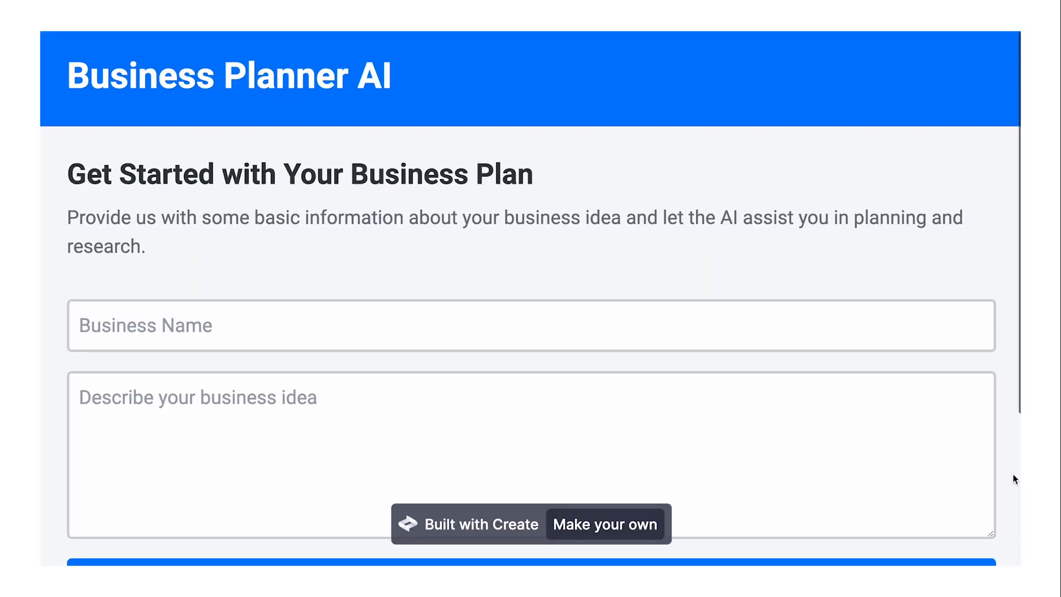
left_click(605, 524)
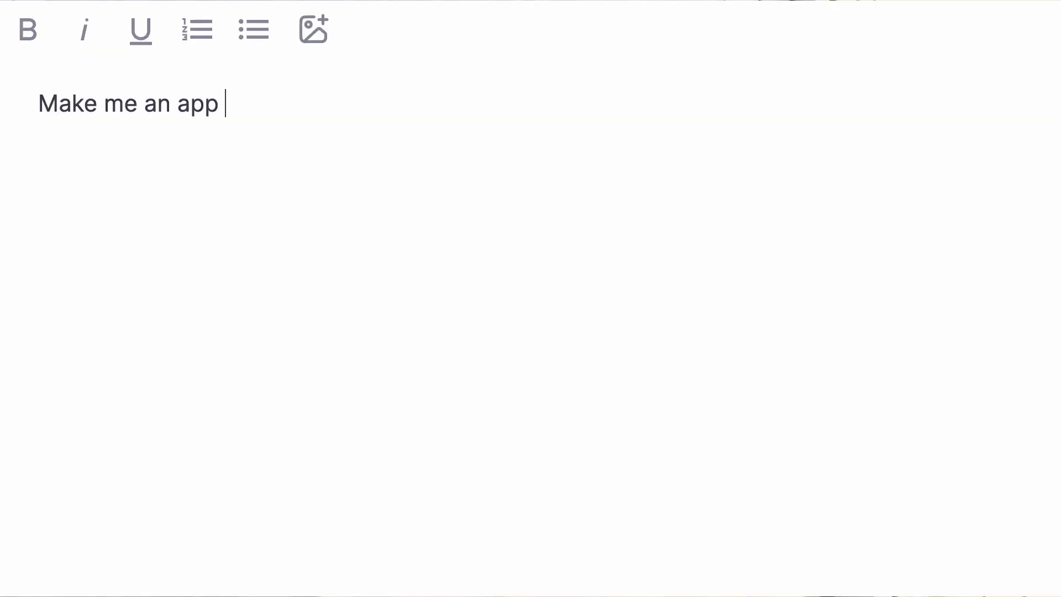
Step: Write 'that uses /' in the spec and choose ChatGPT from the Integrations popup
type("that uses /")
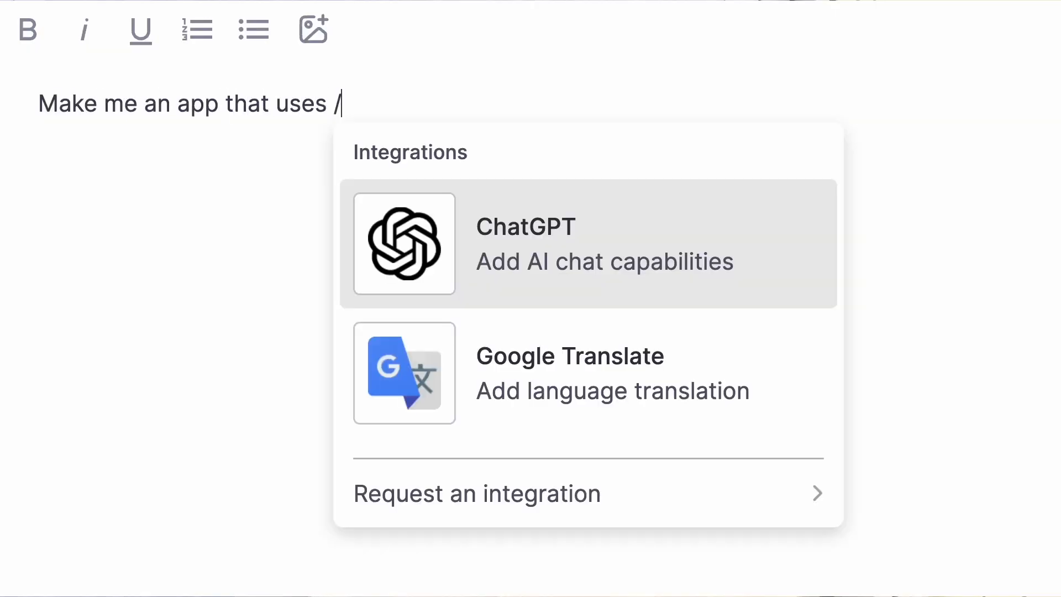
left_click(569, 372)
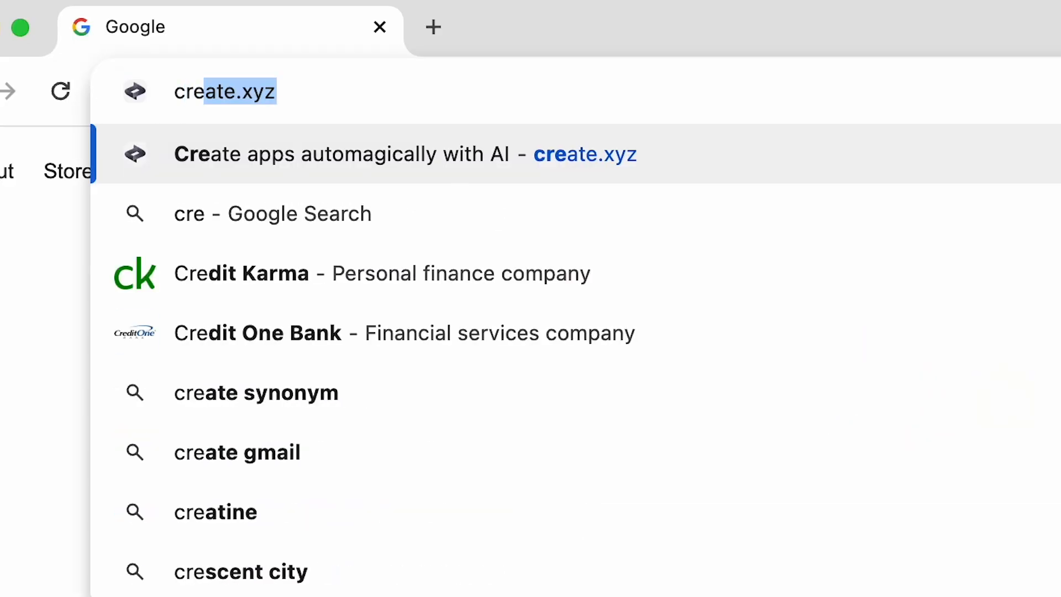
left_click(339, 155)
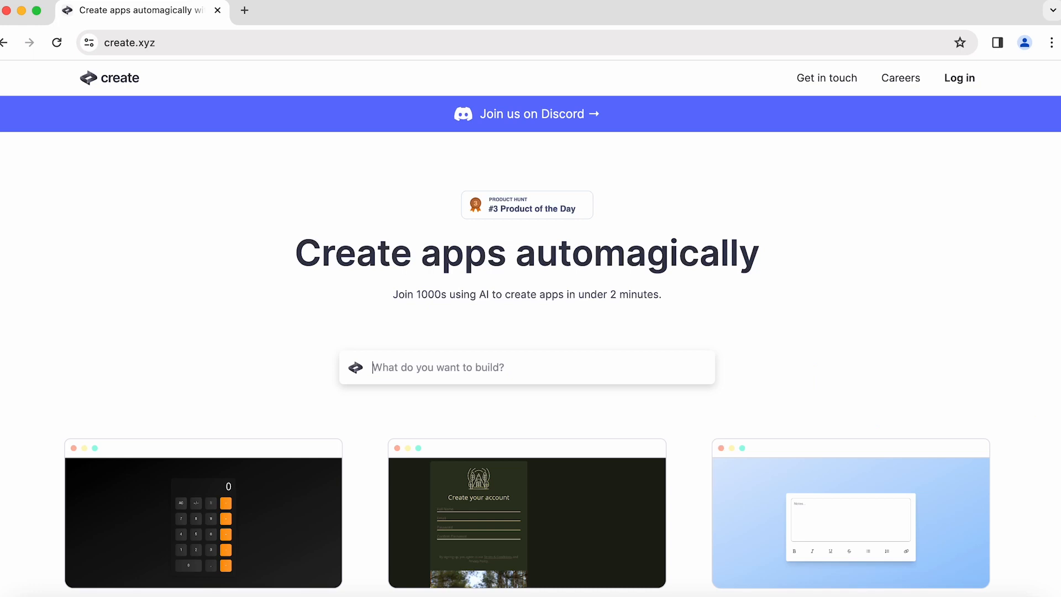
left_click(959, 77)
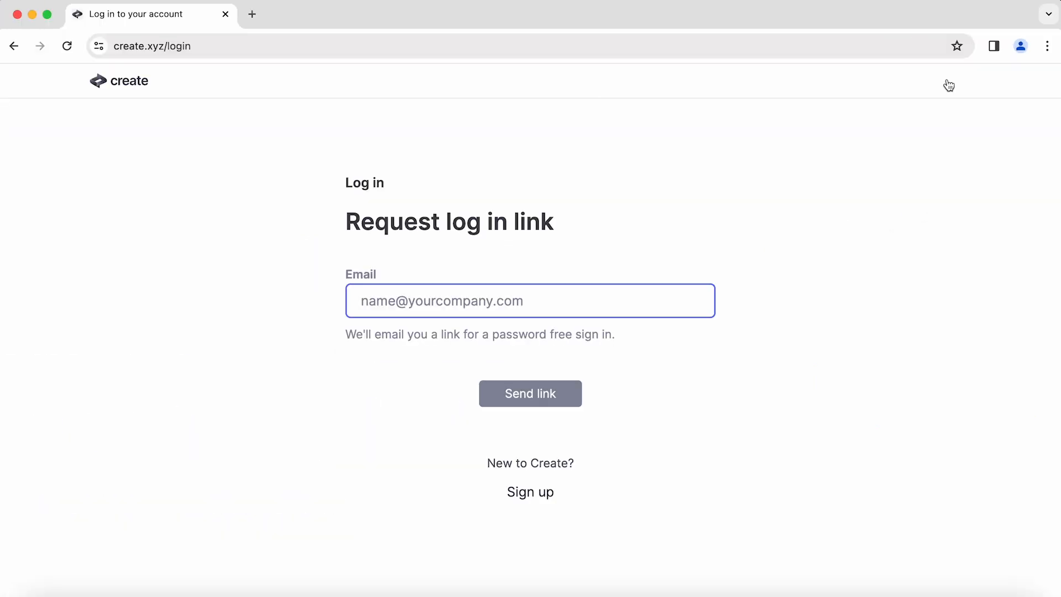
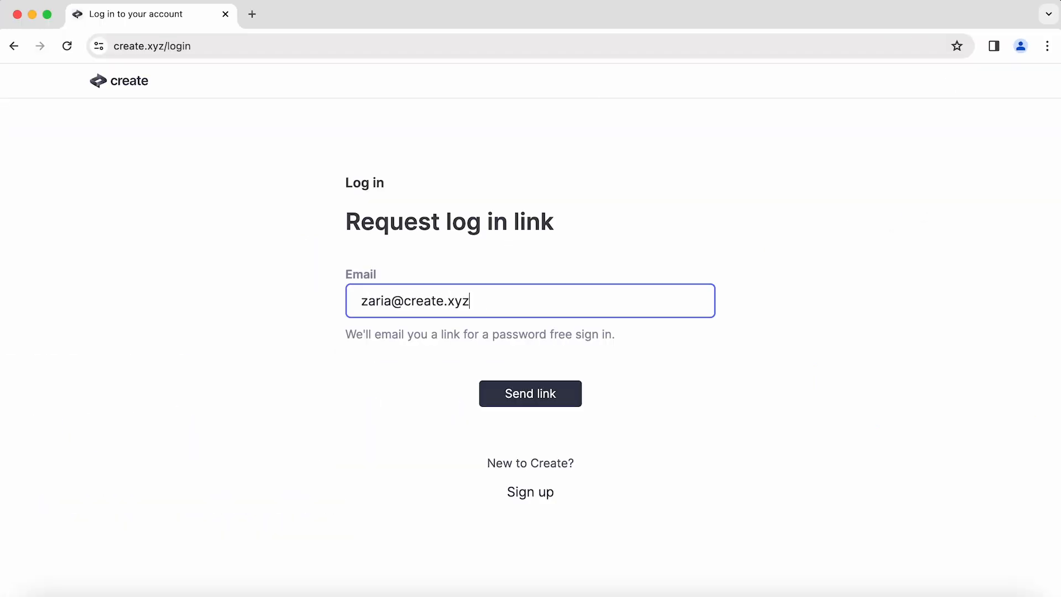
left_click(529, 394)
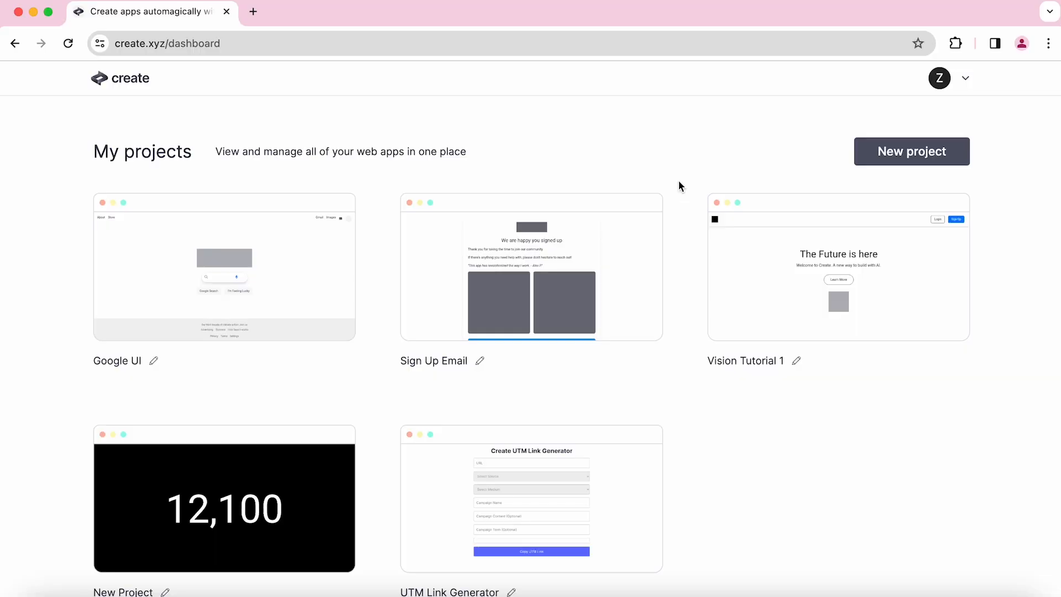
Step: Start a new, empty project from the My projects dashboard
left_click(911, 151)
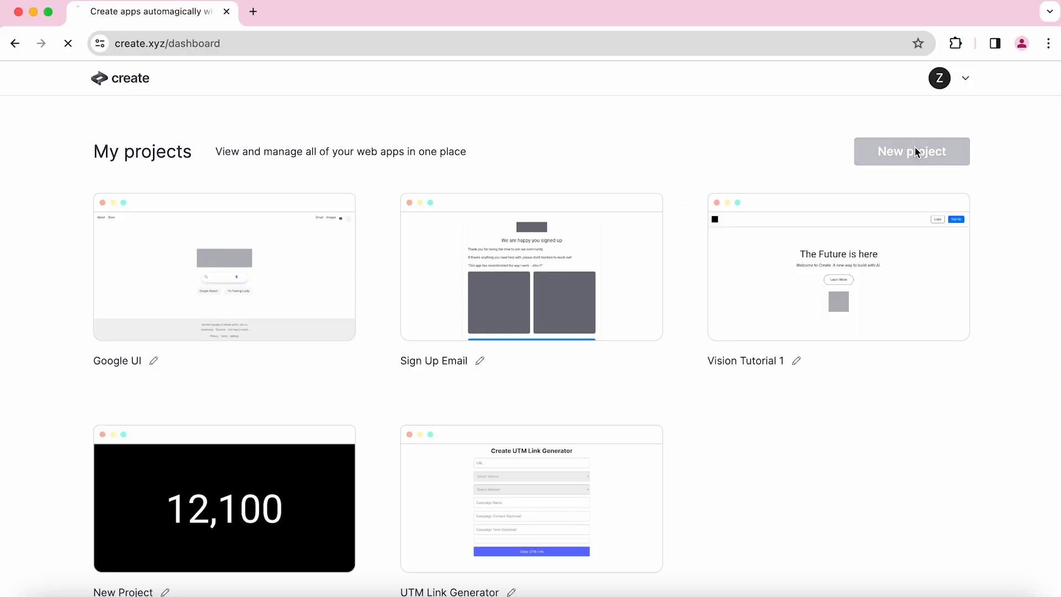
left_click(911, 151)
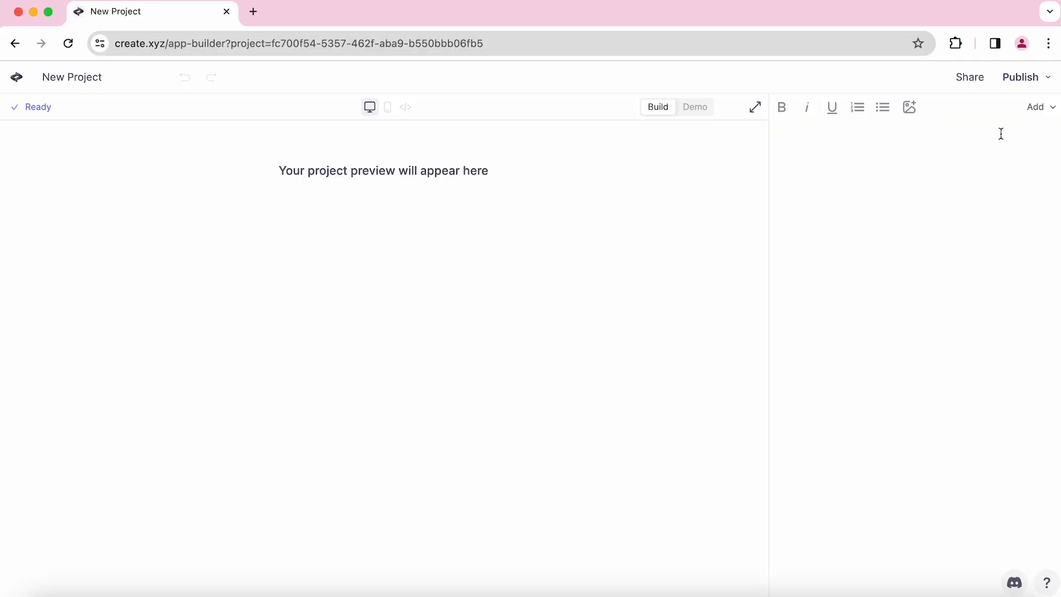
Step: Insert the ChatGPT integration into the new project's spec via the '/' popup
left_click(1035, 107)
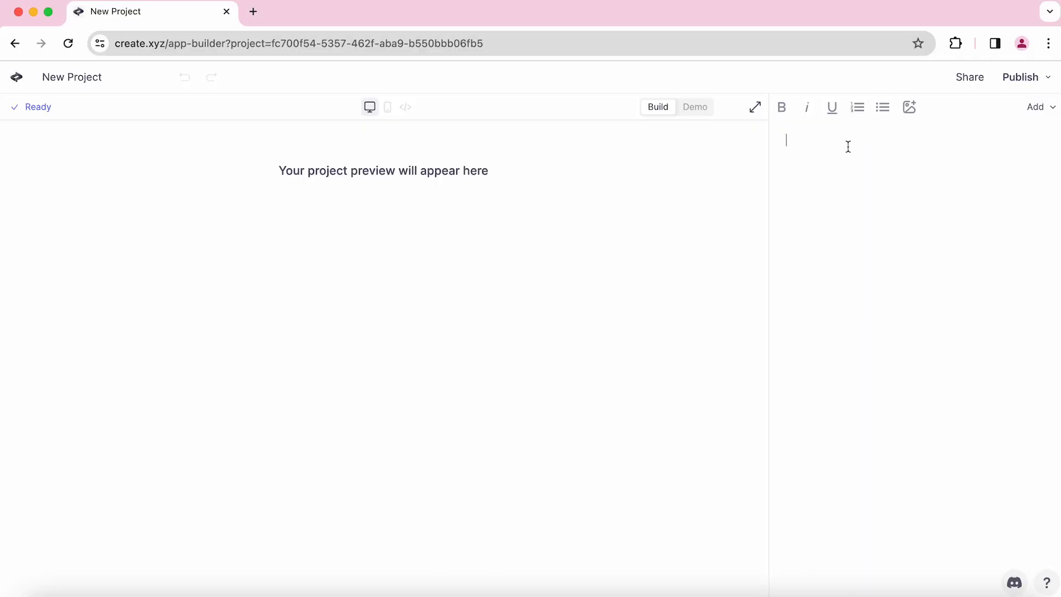
type("/")
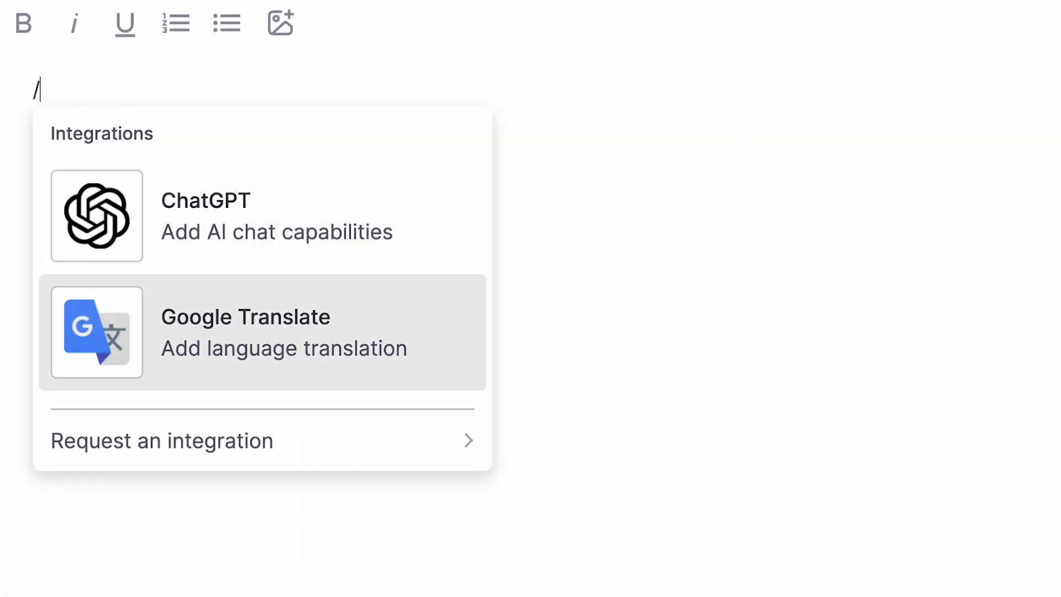
left_click(162, 441)
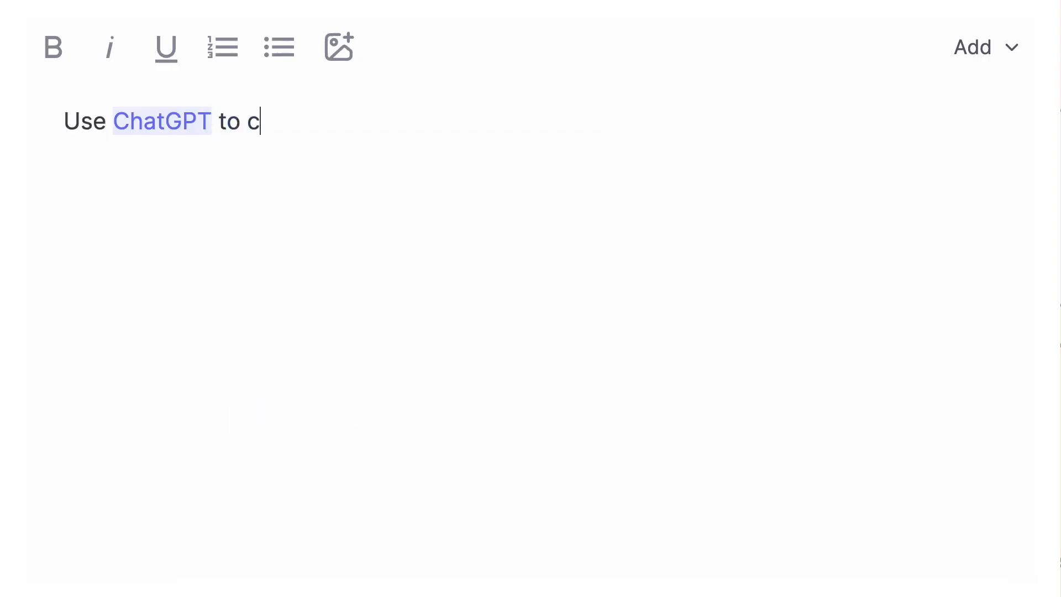
Step: Write 'create an app that helps users develop a business plan' after the ChatGPT tag
type("reate an app that helps users dev")
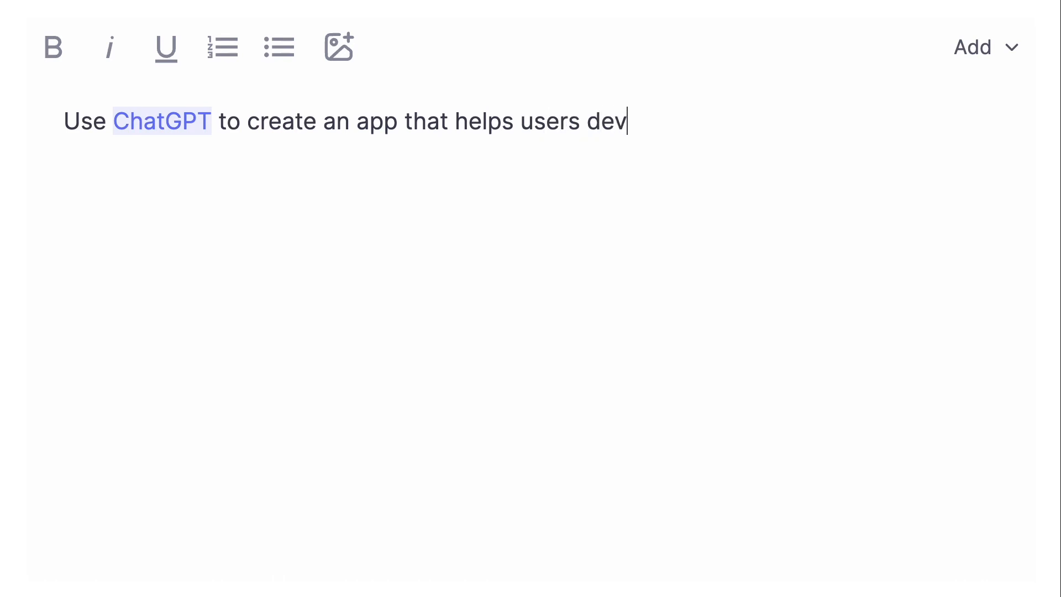
type("elop a business plan")
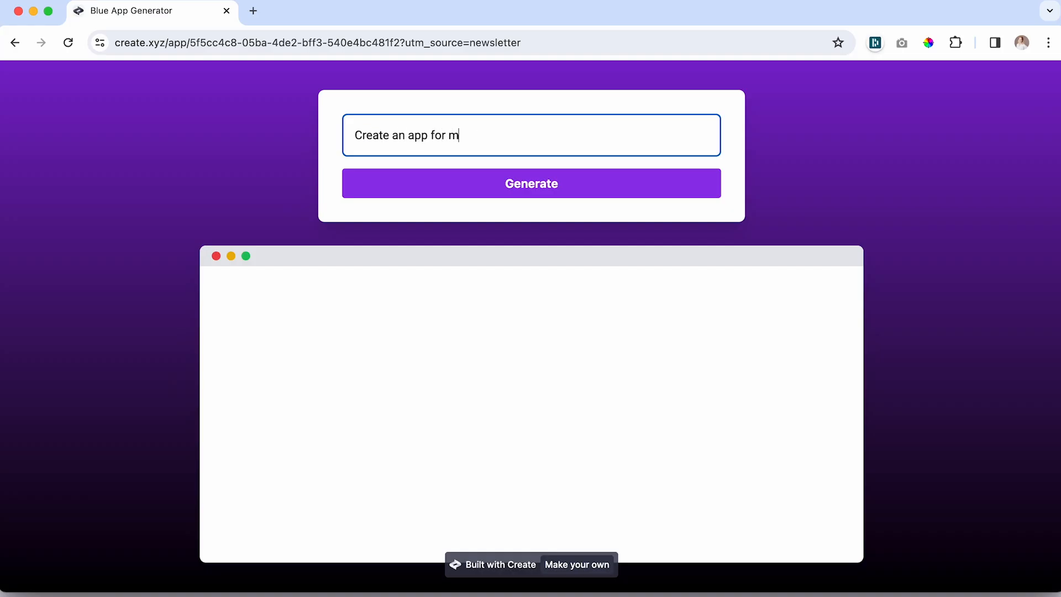
Step: Ask the Blue App Generator to 'Create an app for my business' and generate it
type("y business")
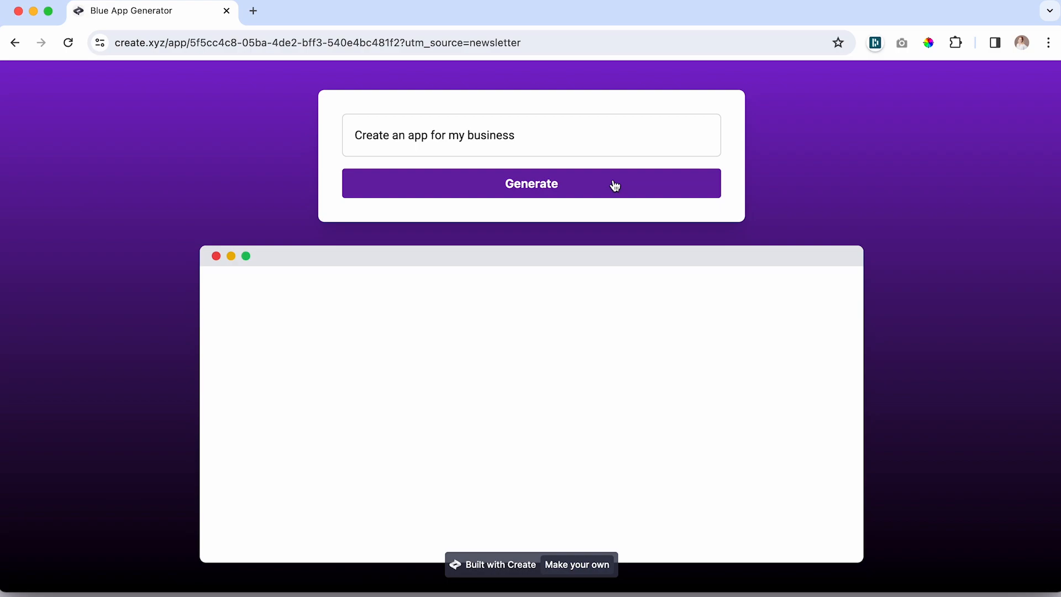
left_click(531, 183)
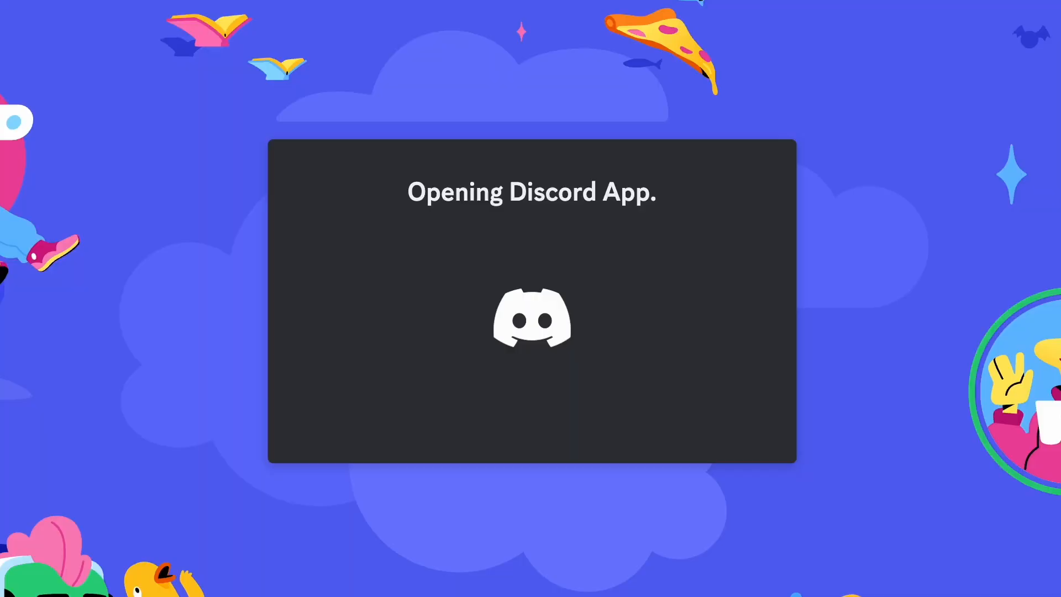